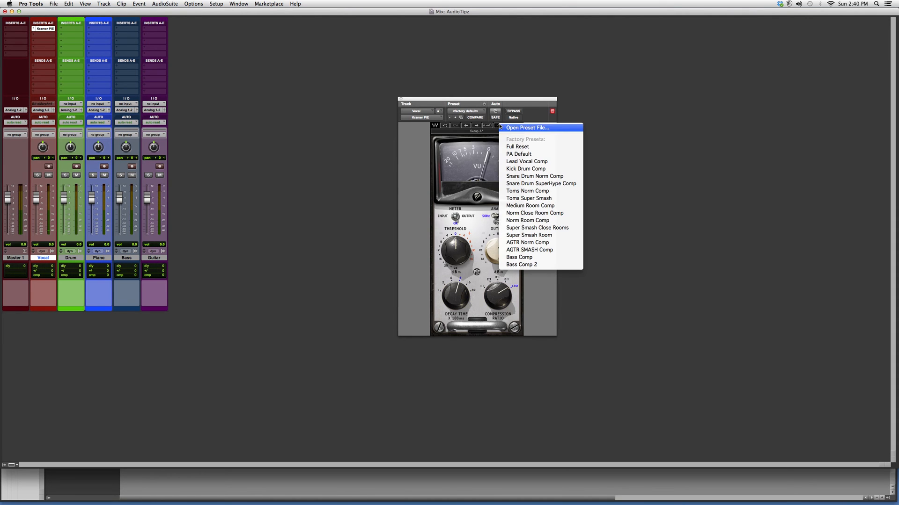
{"action": "mouse_move", "coordinate": [518, 153]}
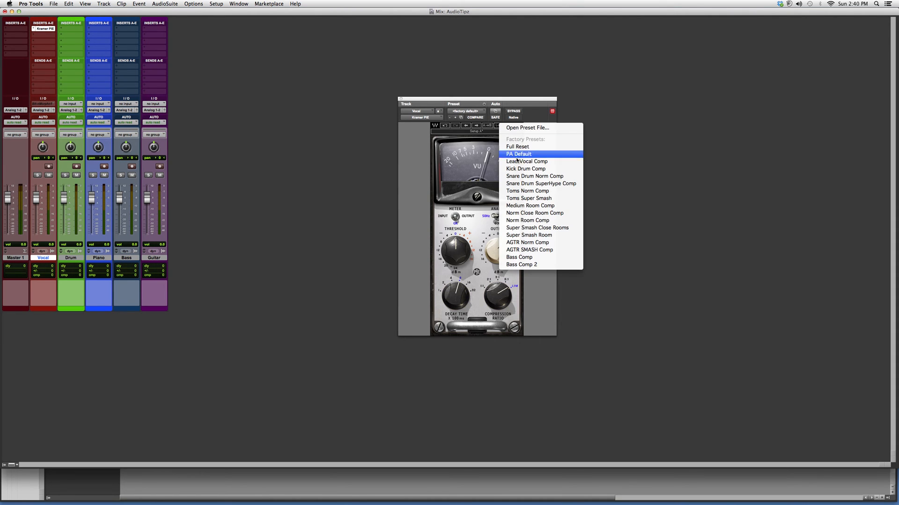
- Close the factory preset list on Kramer PIE and switch its VU meter to another mode
{"action": "left_click", "coordinate": [517, 153]}
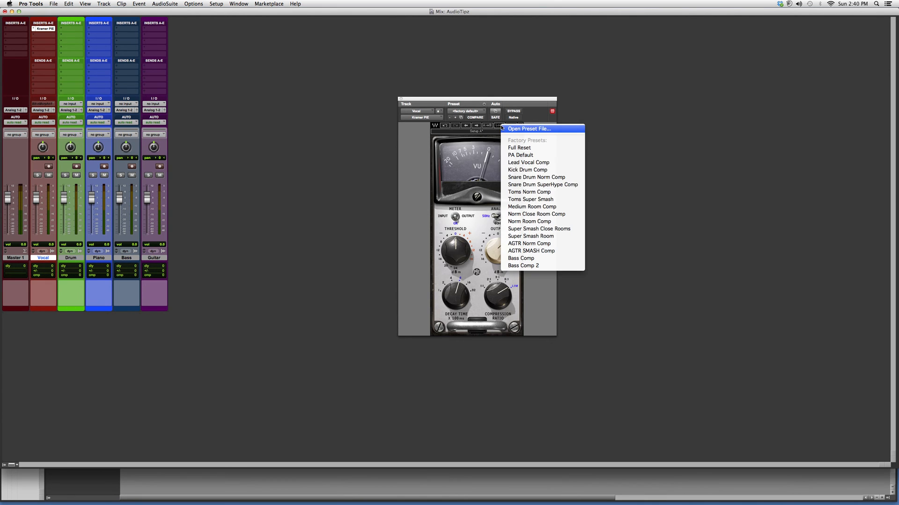
{"action": "mouse_move", "coordinate": [520, 258]}
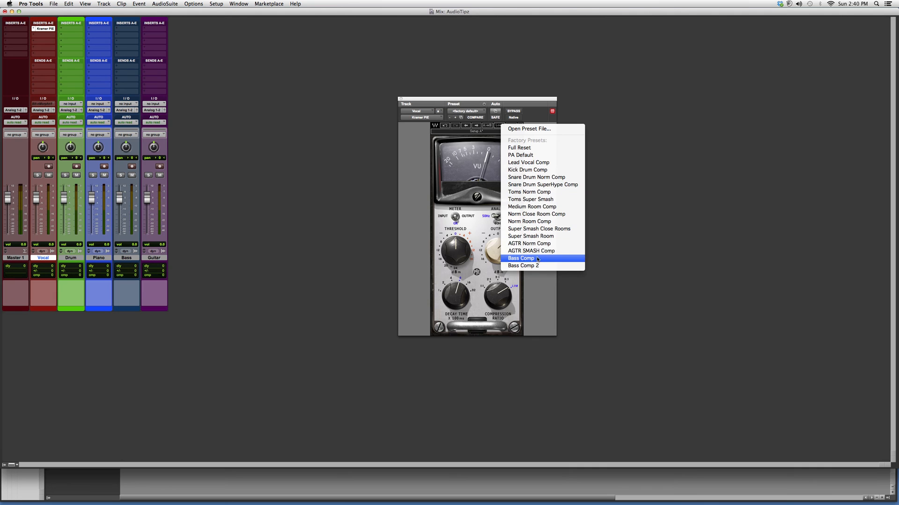
{"action": "left_click", "coordinate": [520, 258]}
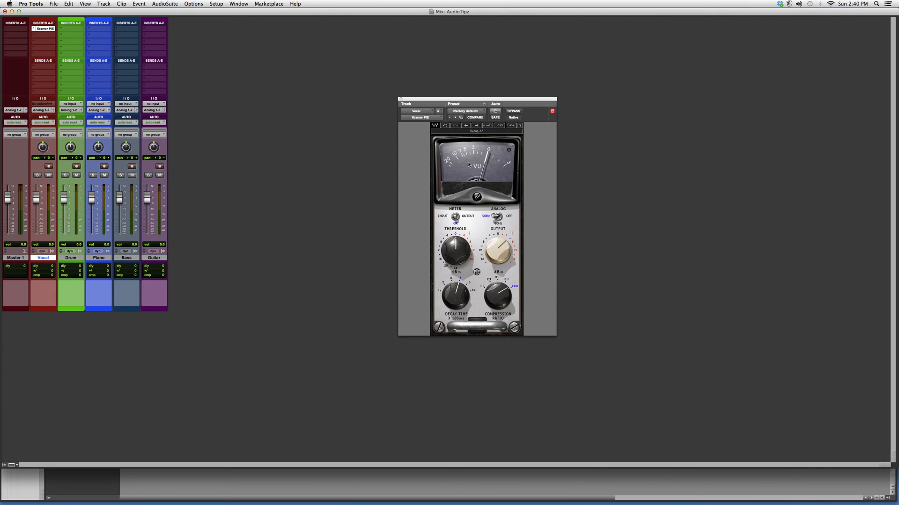
{"action": "mouse_move", "coordinate": [493, 160]}
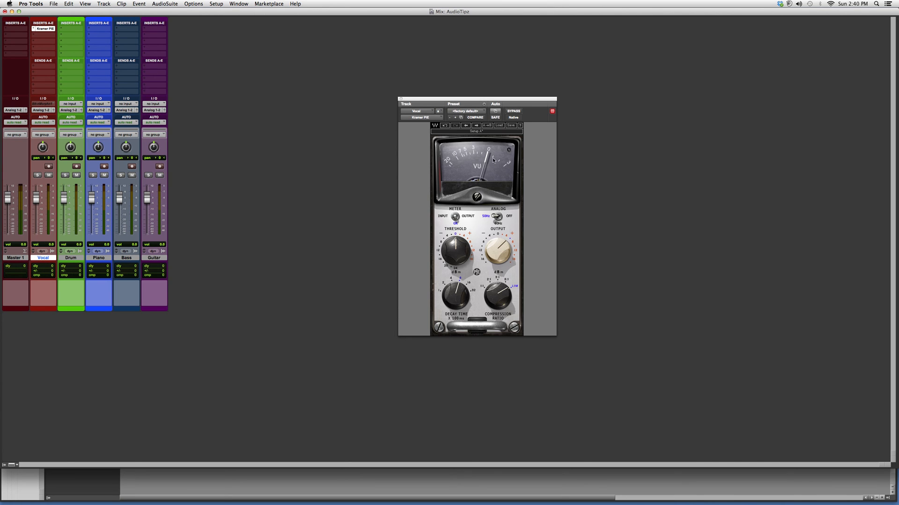
{"action": "mouse_move", "coordinate": [465, 161]}
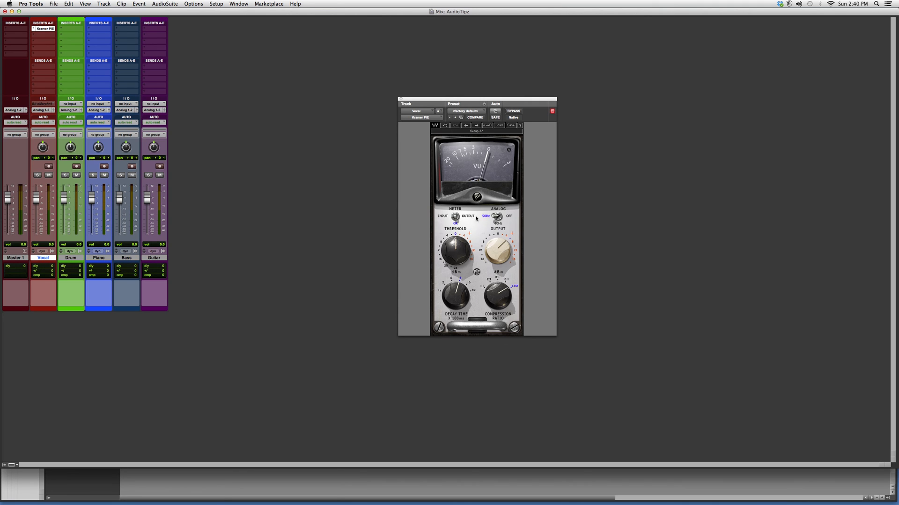
{"action": "left_click", "coordinate": [442, 217]}
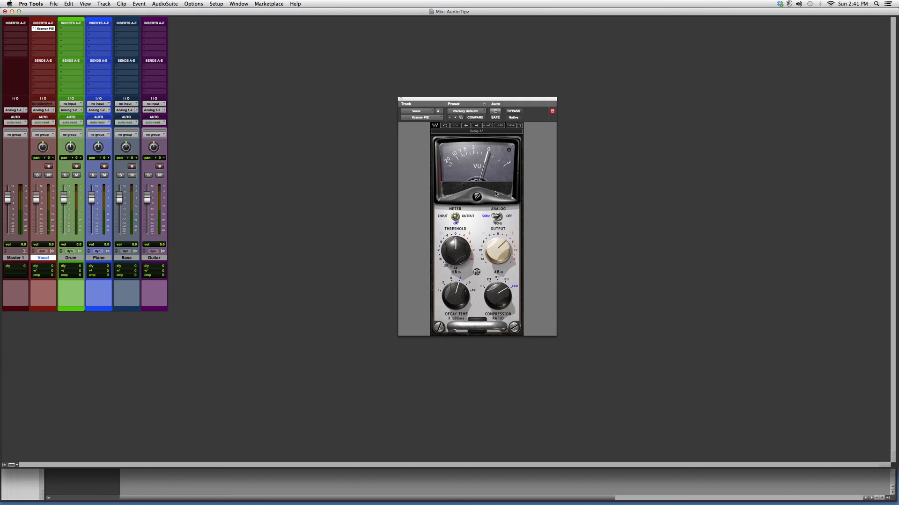
{"action": "mouse_move", "coordinate": [495, 179]}
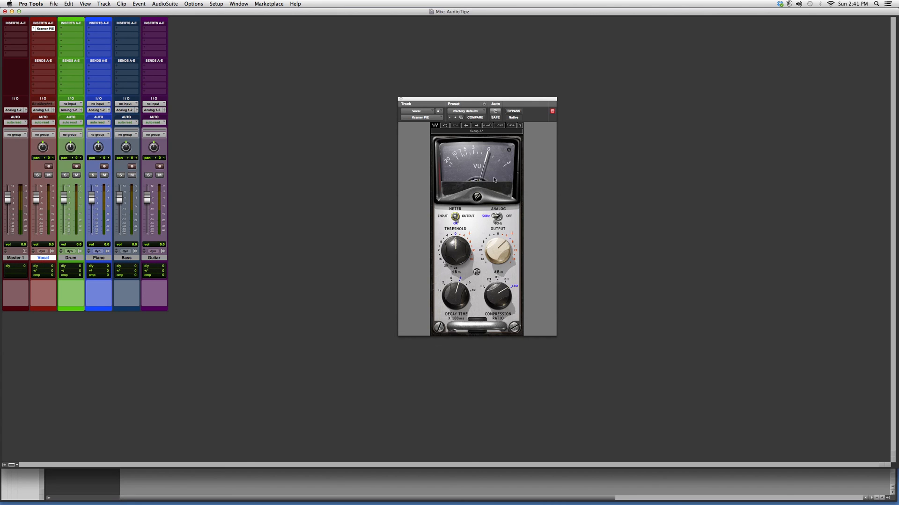
{"action": "mouse_move", "coordinate": [469, 55]}
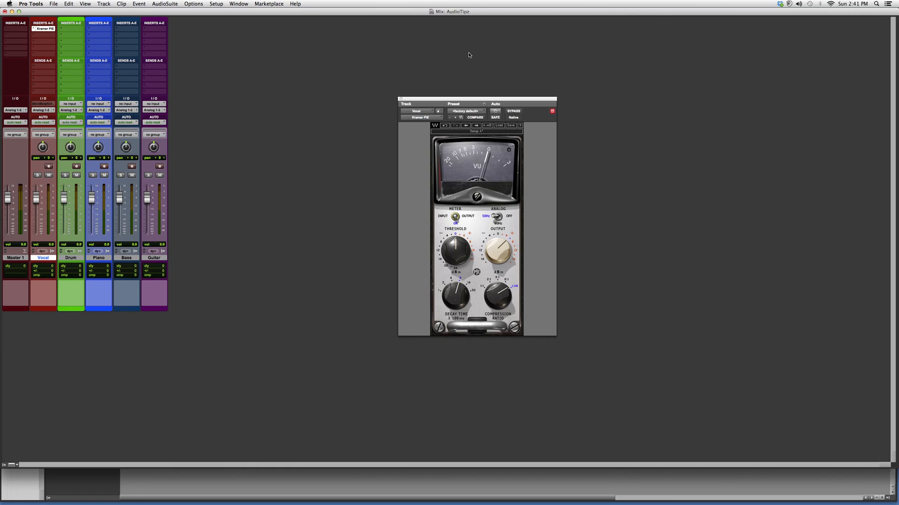